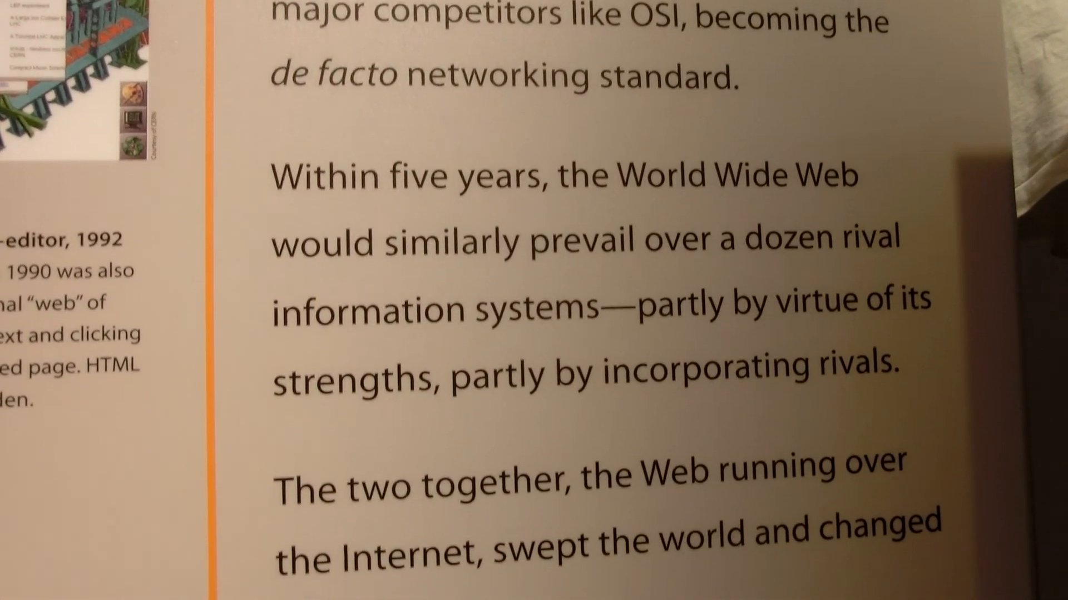
pyautogui.scroll(-3)
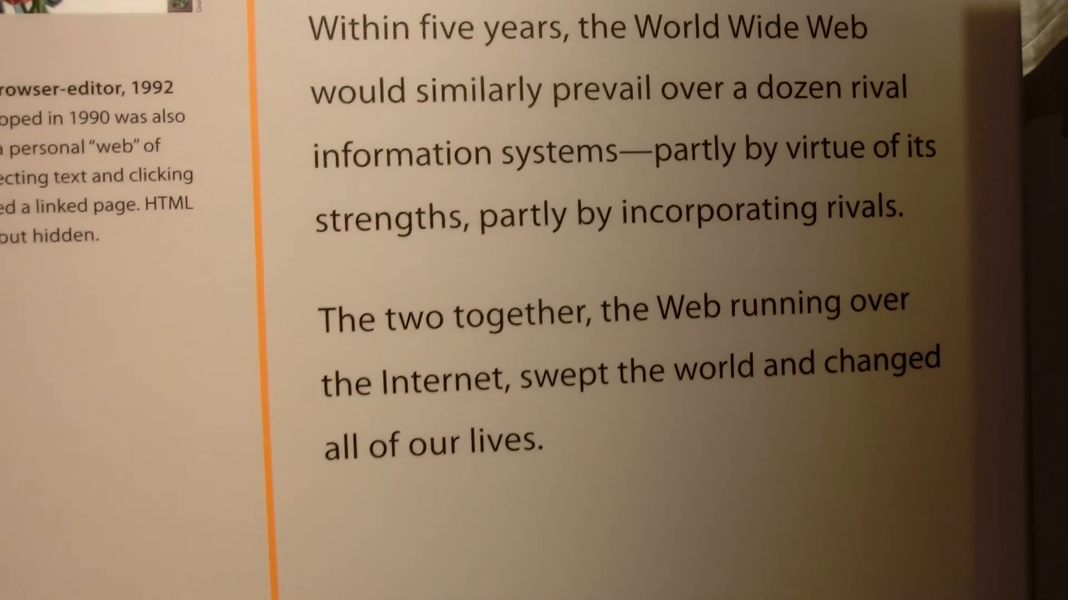